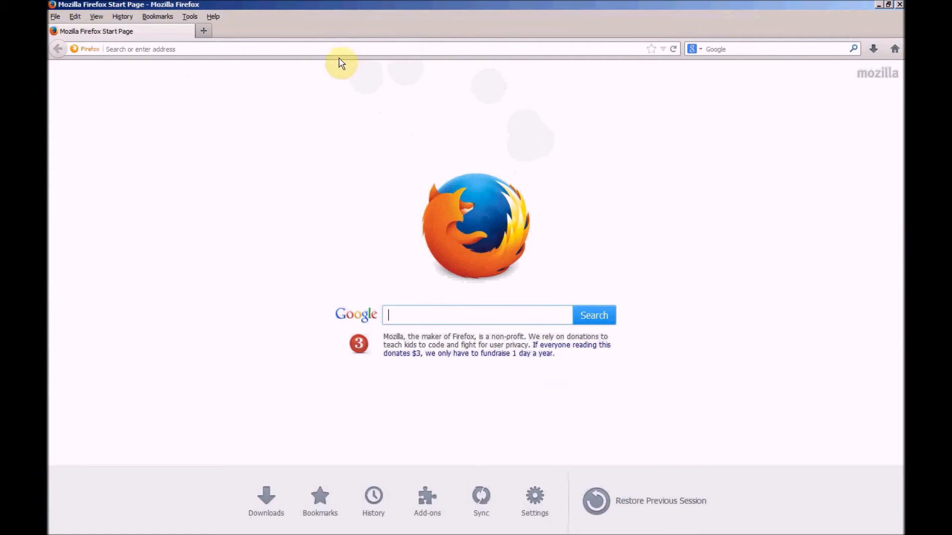
- Load gmail.com to show the test account's sign-in page with the password filled
type("gmail.com/")
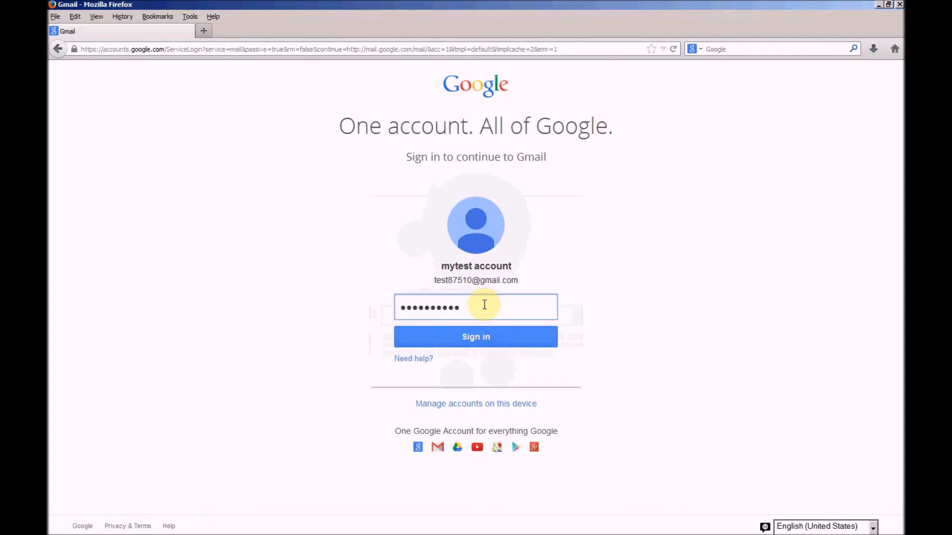
- Bring up the context menu on the Gmail password field
right_click(484, 306)
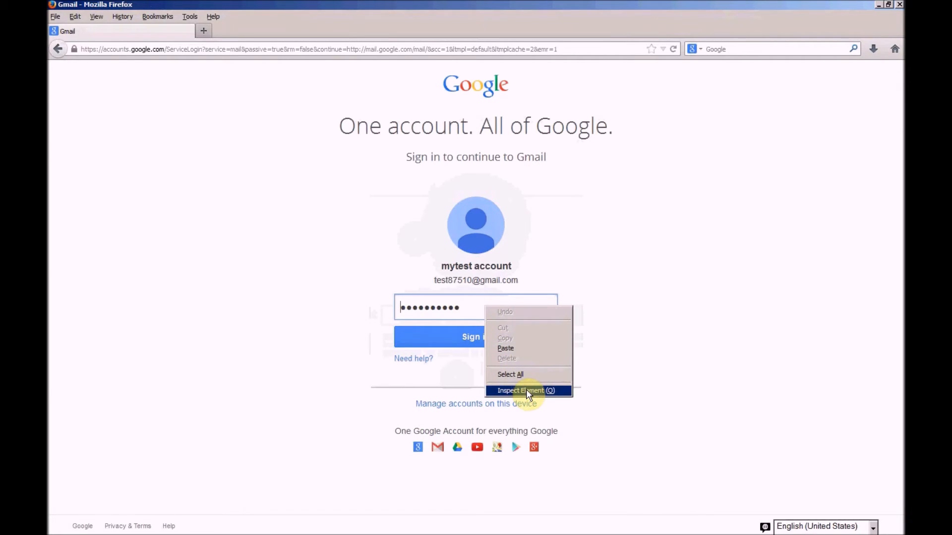
- Inspect the password field and change its type attribute from "password" to "text"
left_click(520, 390)
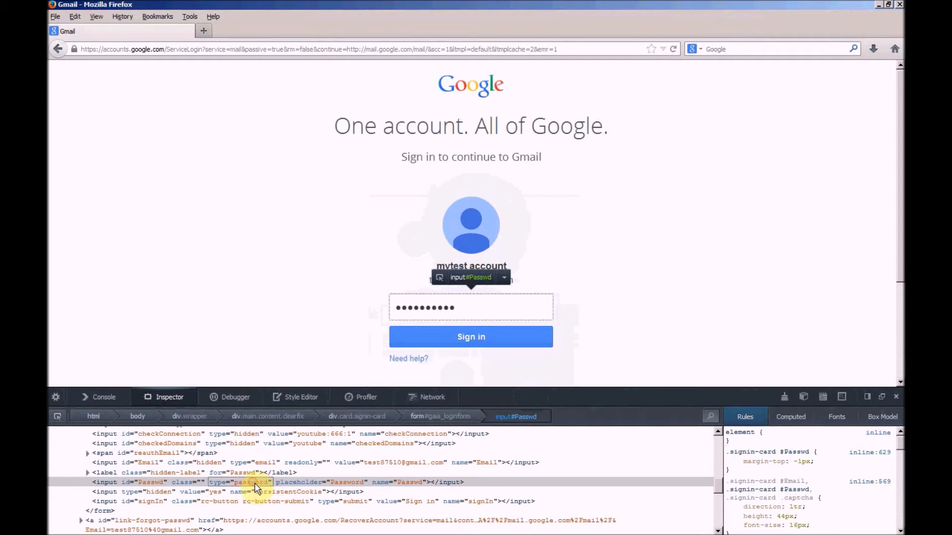
double_click(250, 482)
type("type=\"text")
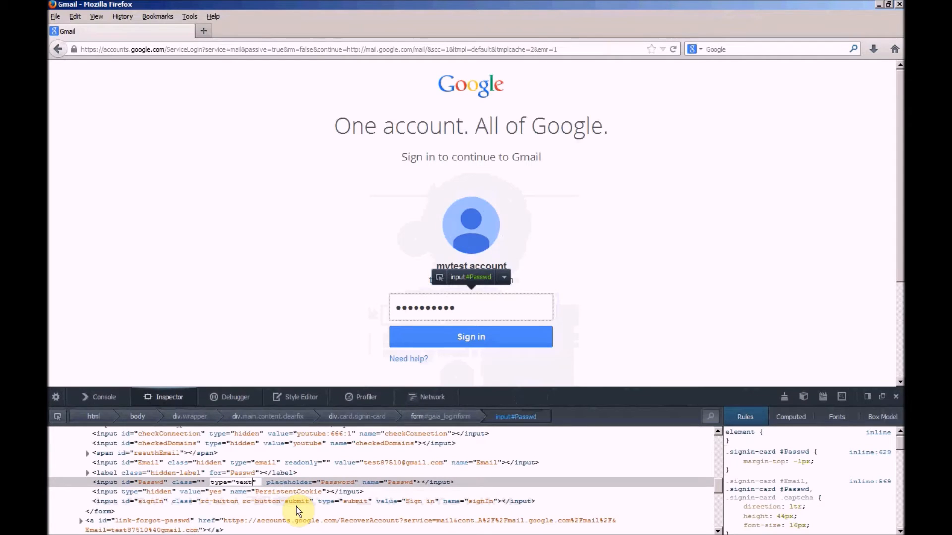
mouse_move(298, 502)
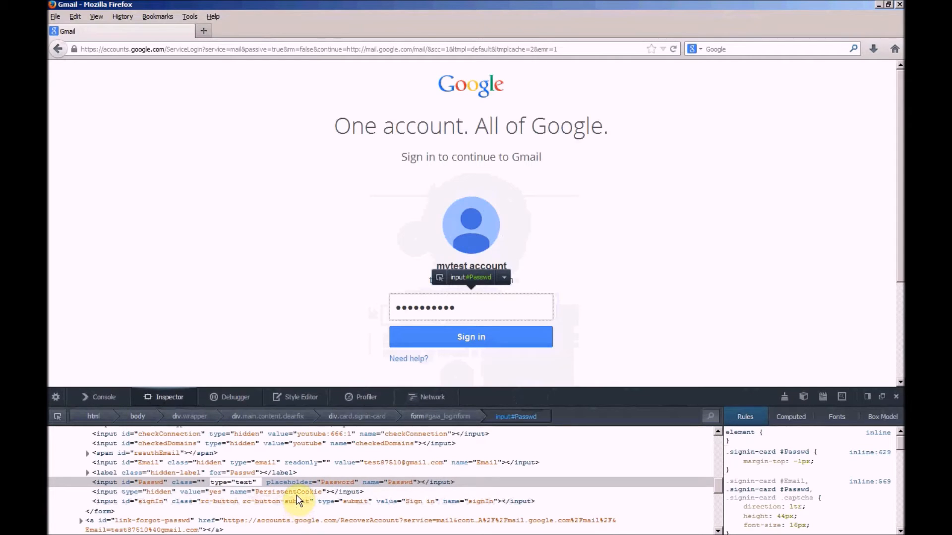
left_click(290, 491)
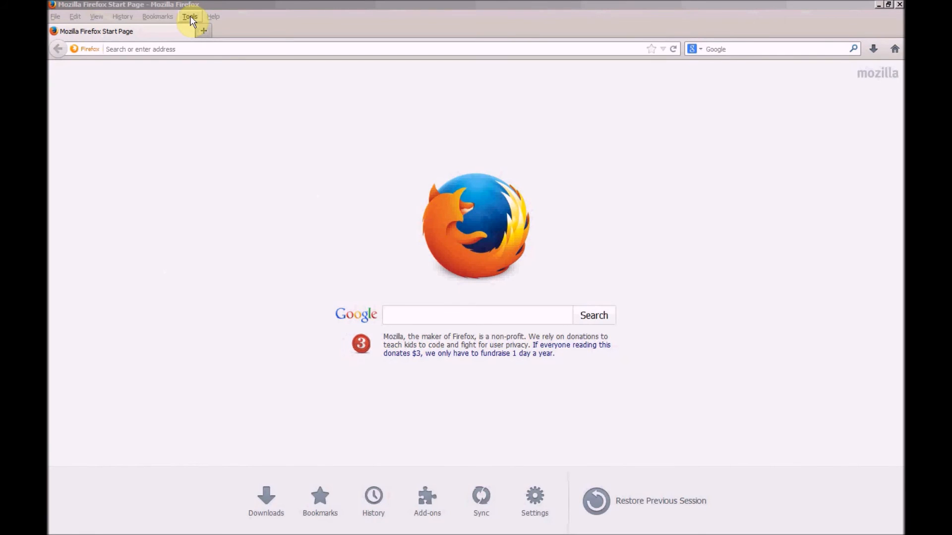
- Open Firefox Options from the Tools menu
left_click(190, 16)
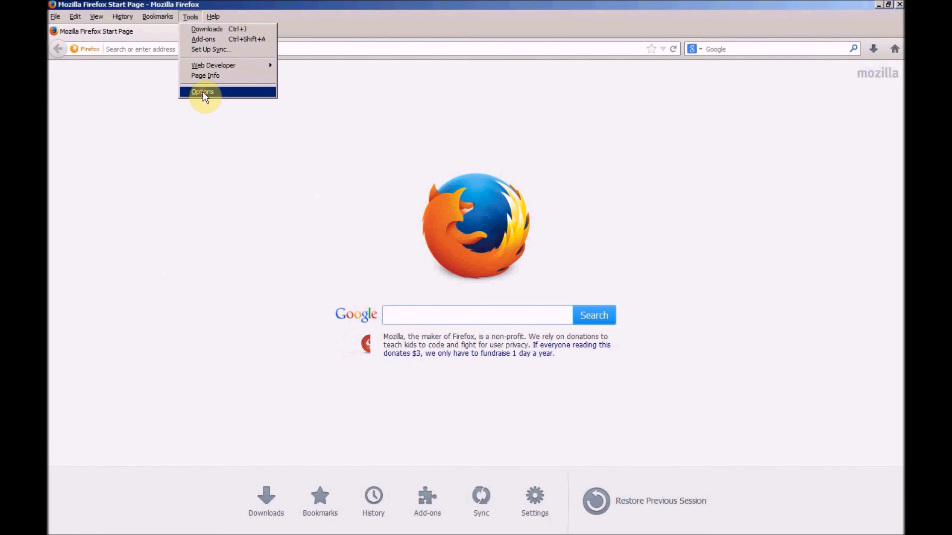
left_click(202, 92)
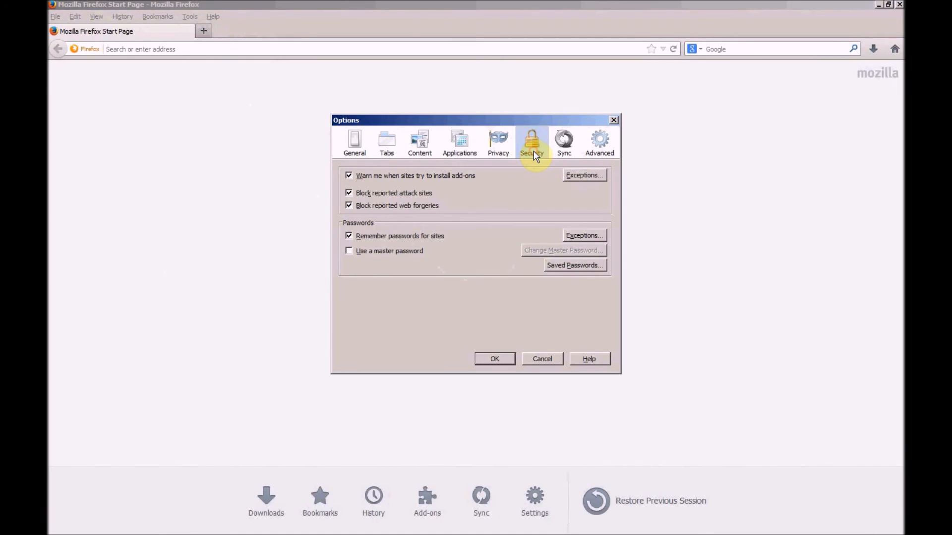
mouse_move(529, 194)
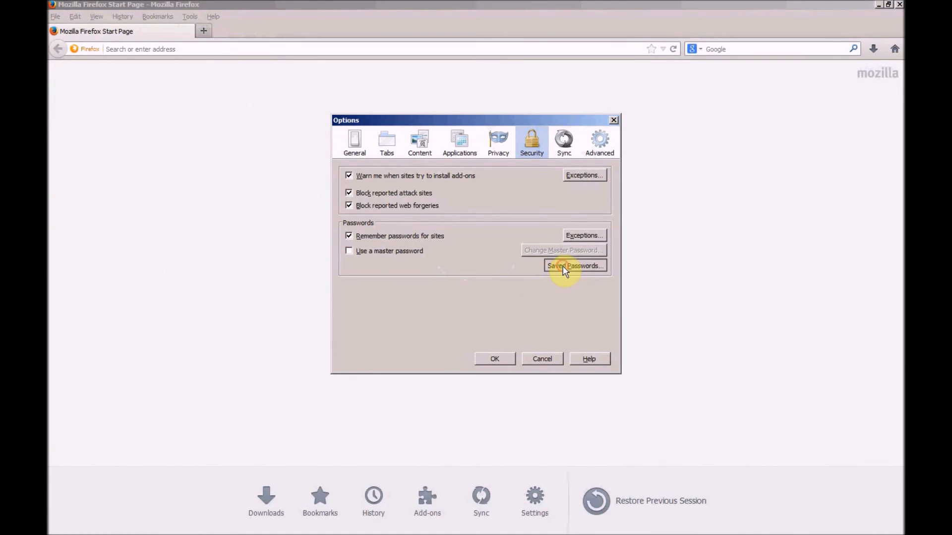
- Show the stored Google and Facebook passwords in Saved Passwords, then close the list
left_click(575, 265)
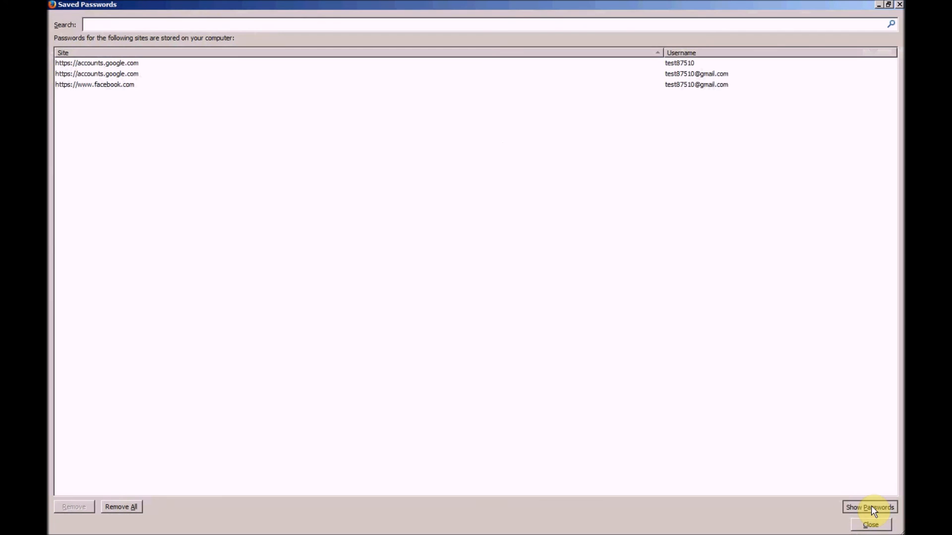
left_click(872, 507)
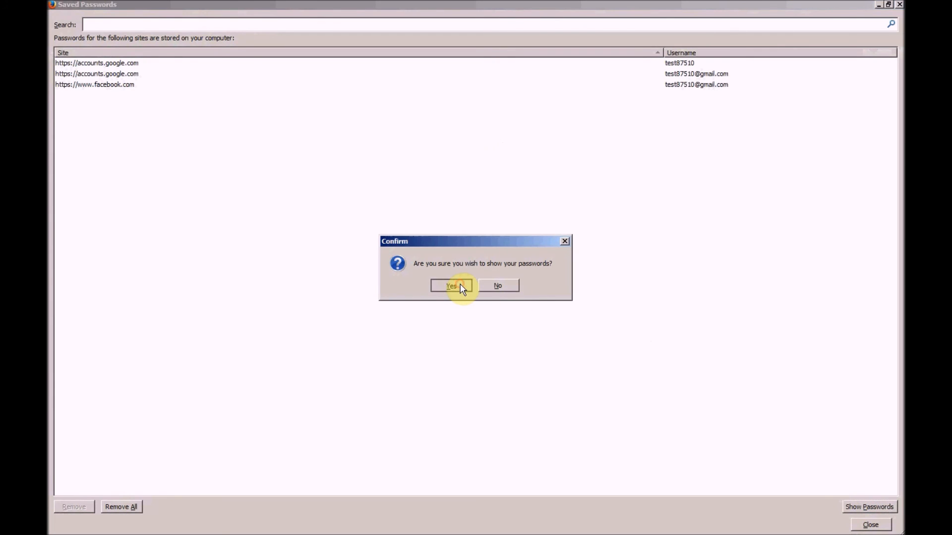
left_click(450, 286)
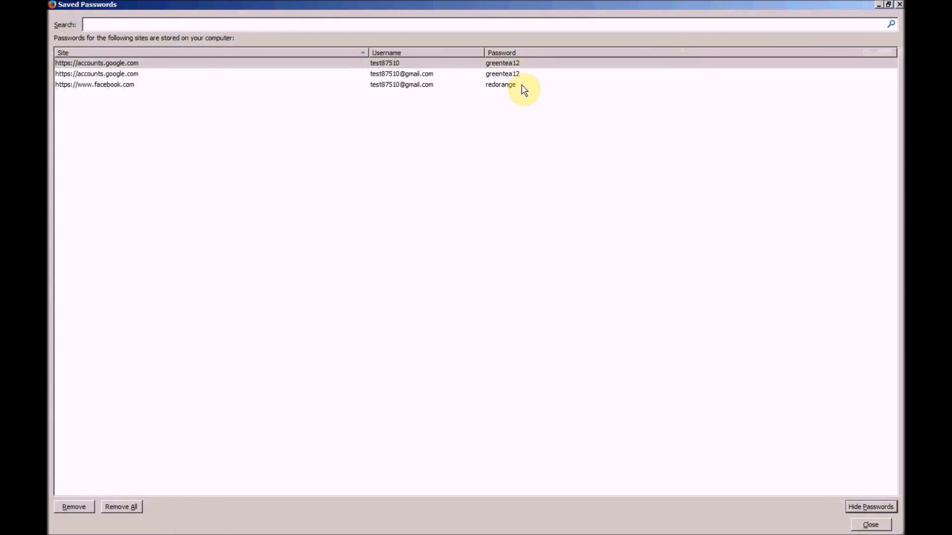
left_click(408, 74)
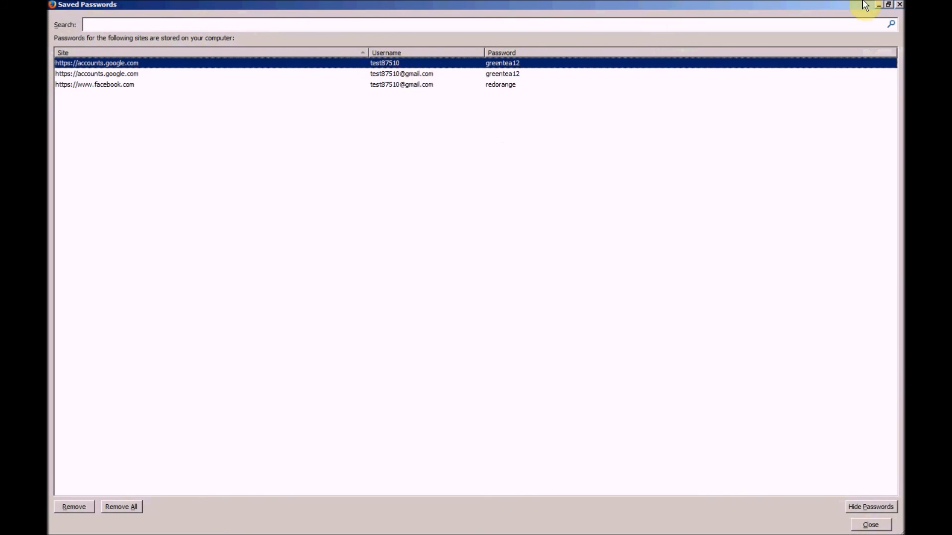
left_click(871, 525)
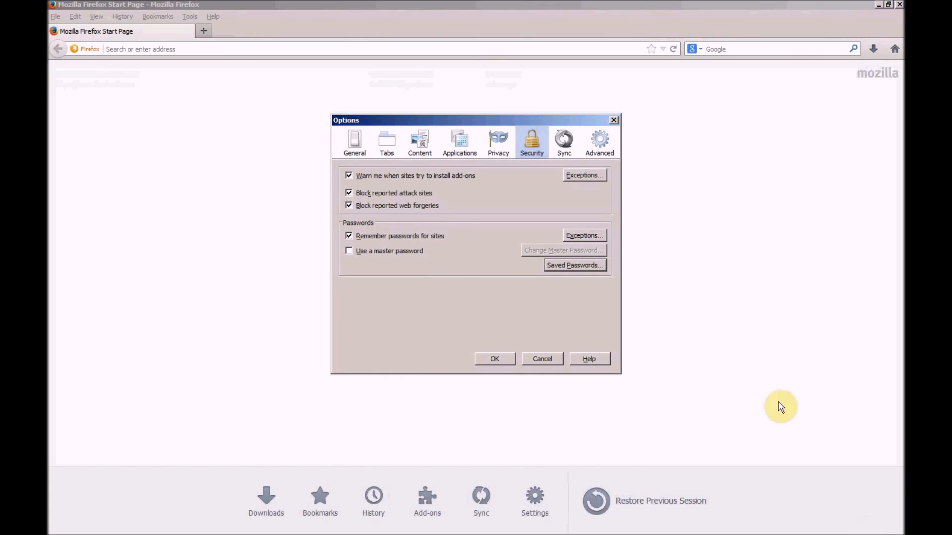